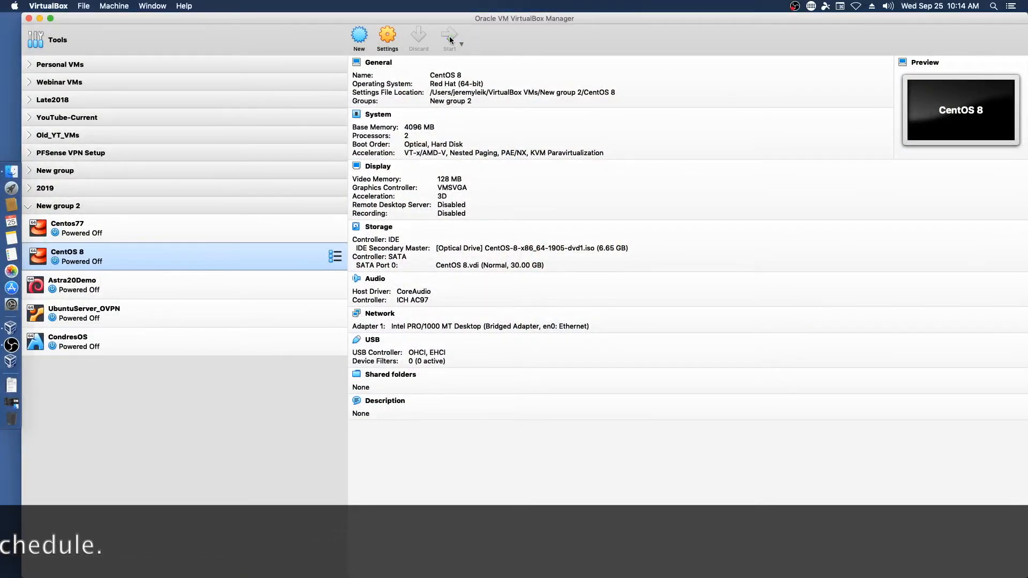
Start the powered-off CentOS 8 VM and let it boot to the installer welcome screen.
left_click(449, 36)
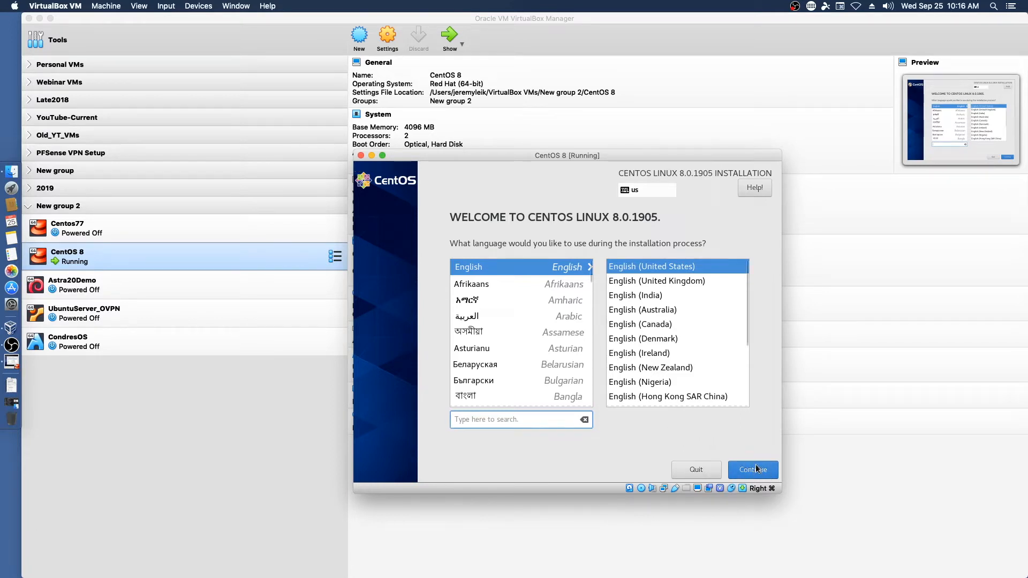
mouse_move(753, 448)
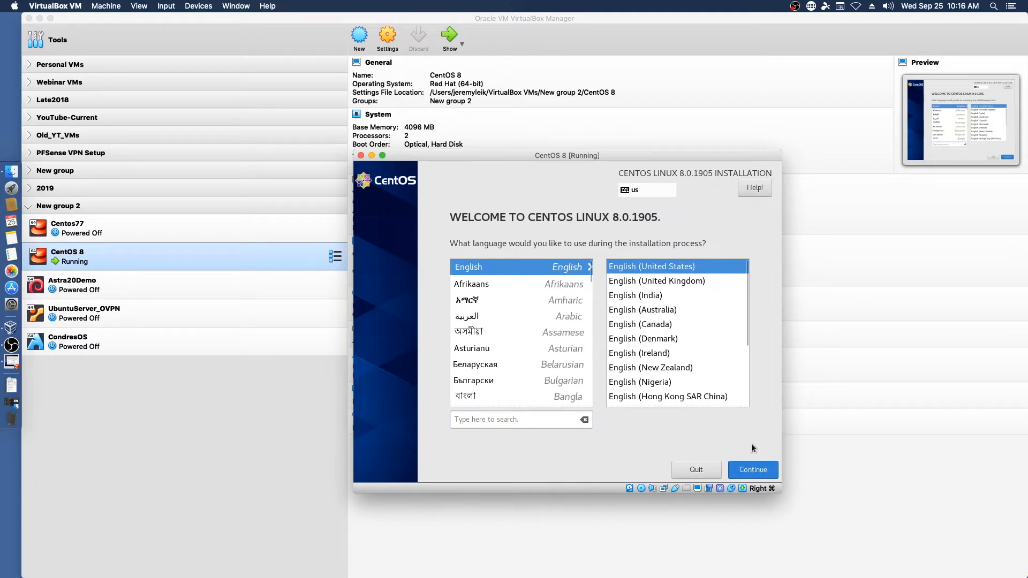
mouse_move(745, 164)
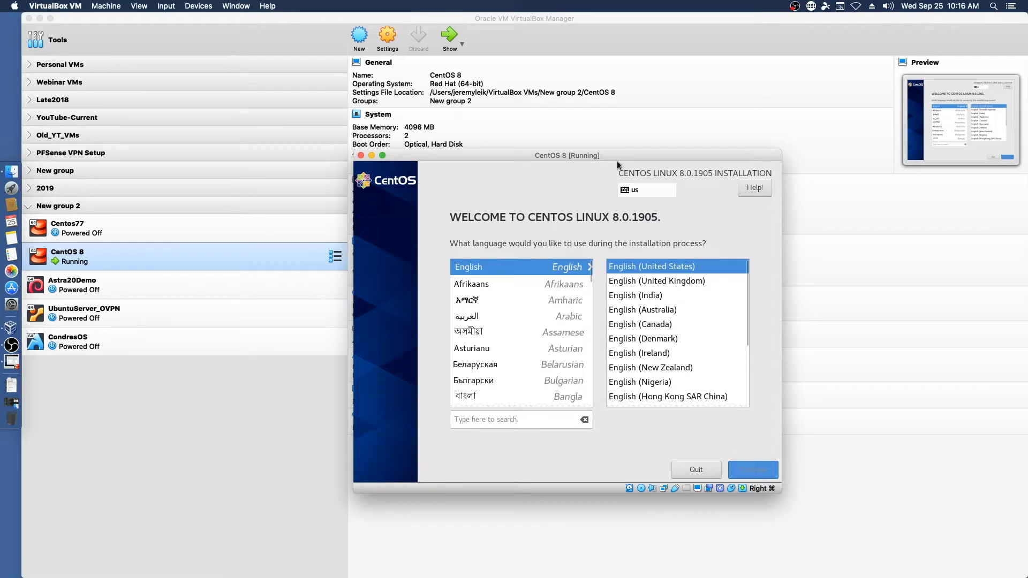
Continue past the language screen with English (United States) to the Installation Summary.
left_click(753, 470)
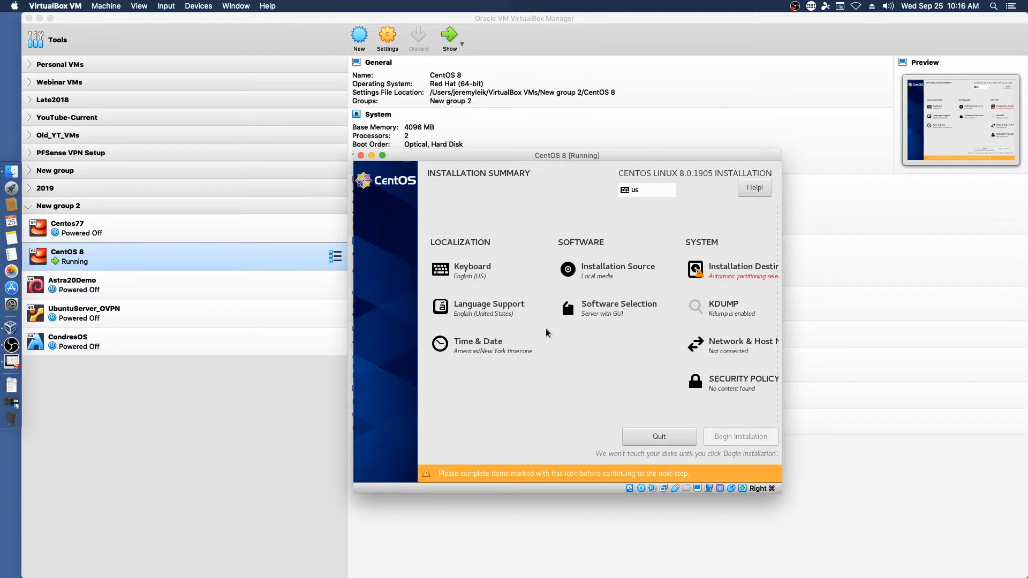
mouse_move(754, 361)
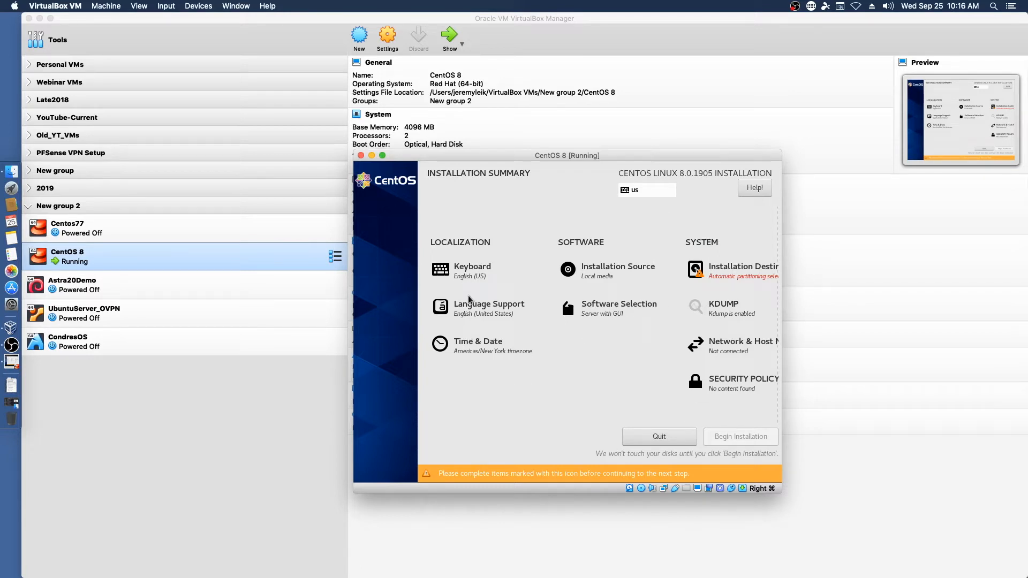
mouse_move(461, 357)
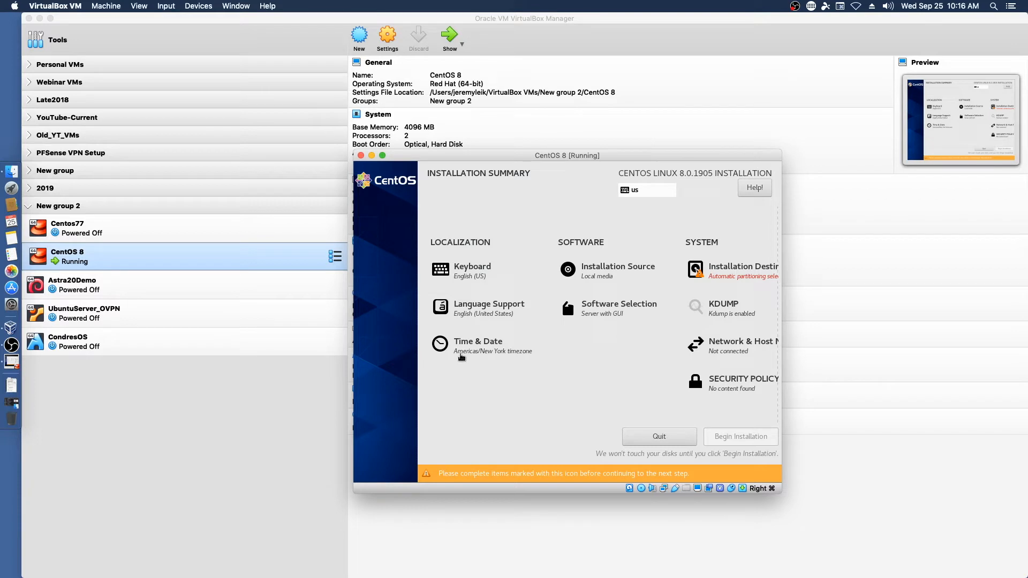
mouse_move(580, 269)
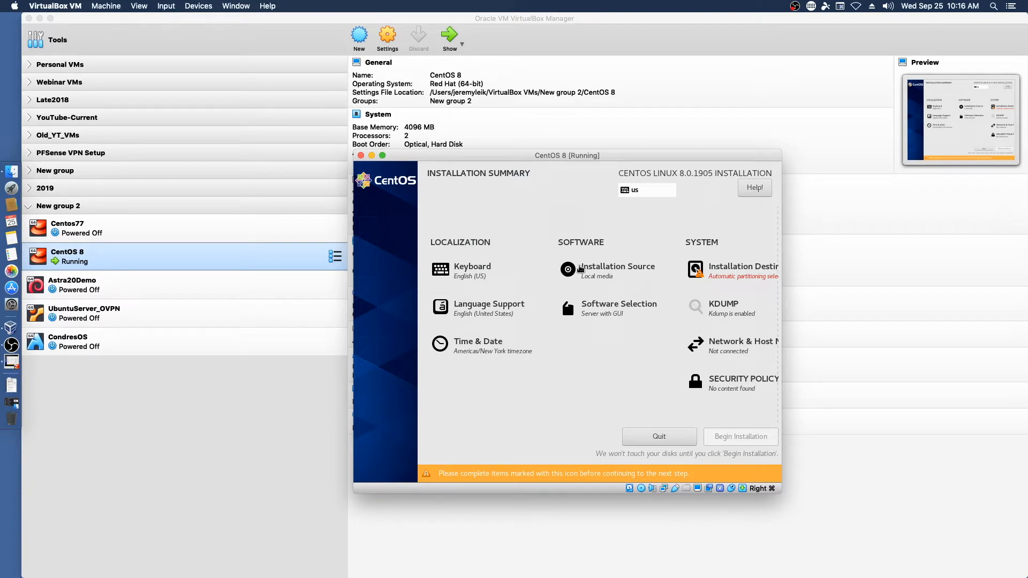
left_click(616, 266)
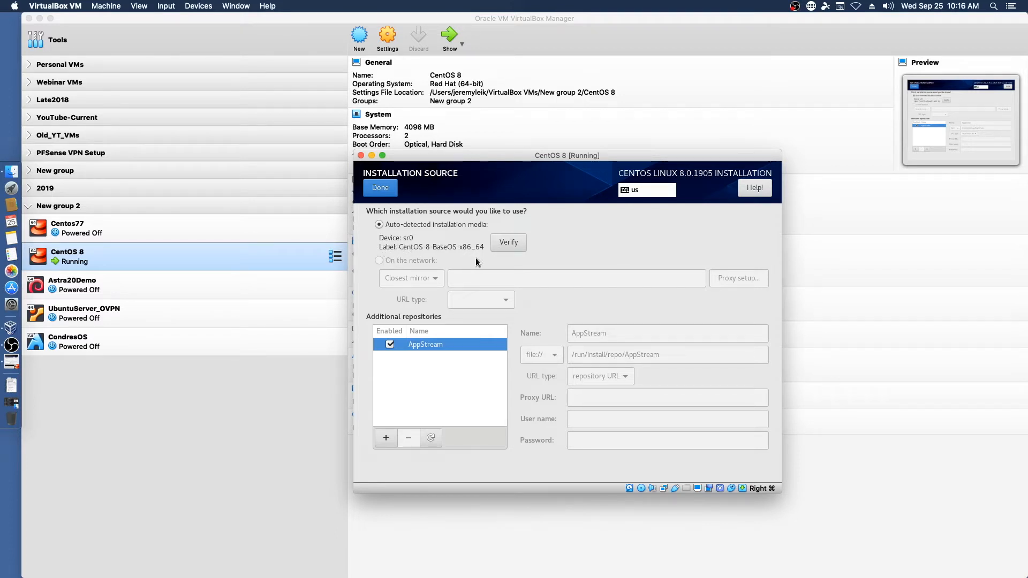
mouse_move(435, 256)
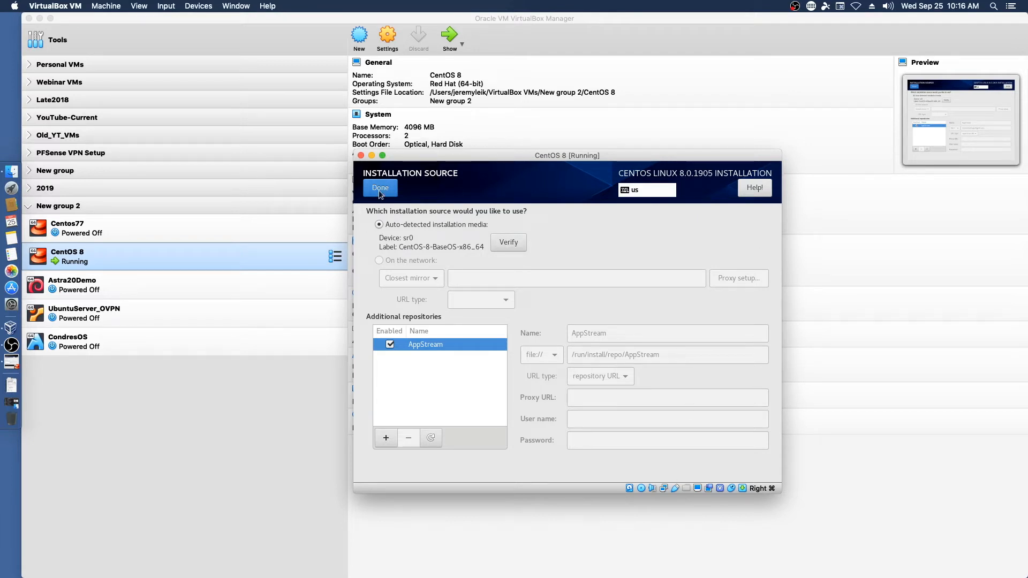
left_click(379, 187)
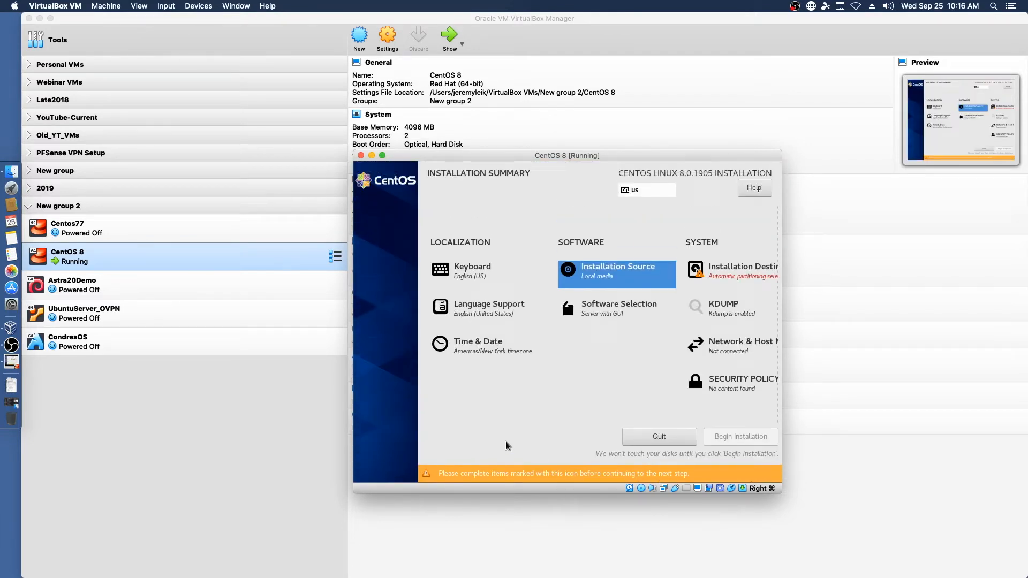
In Software Selection, keep Server with GUI and add the Development Tools add-on.
left_click(617, 308)
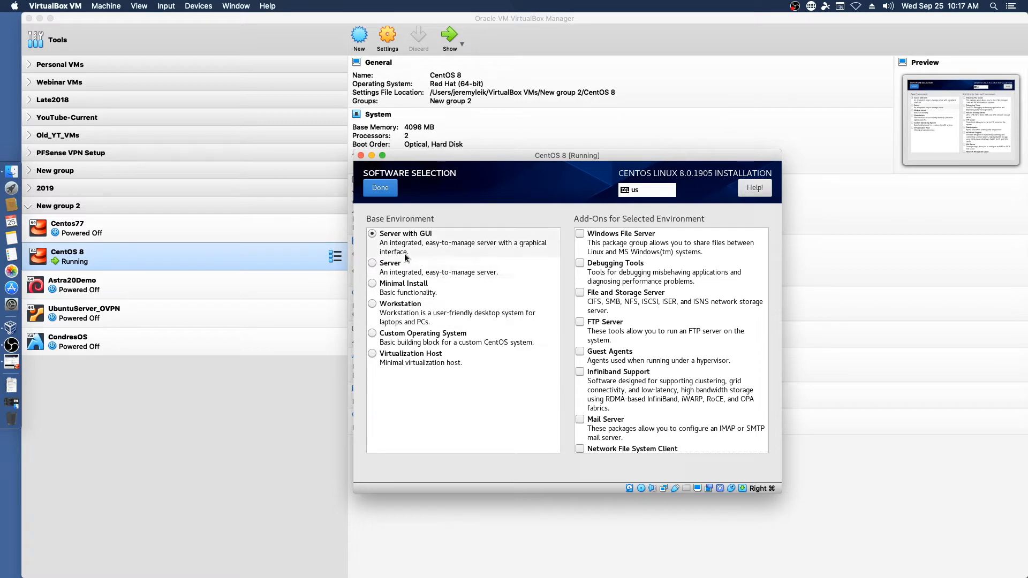
scroll("down", 3)
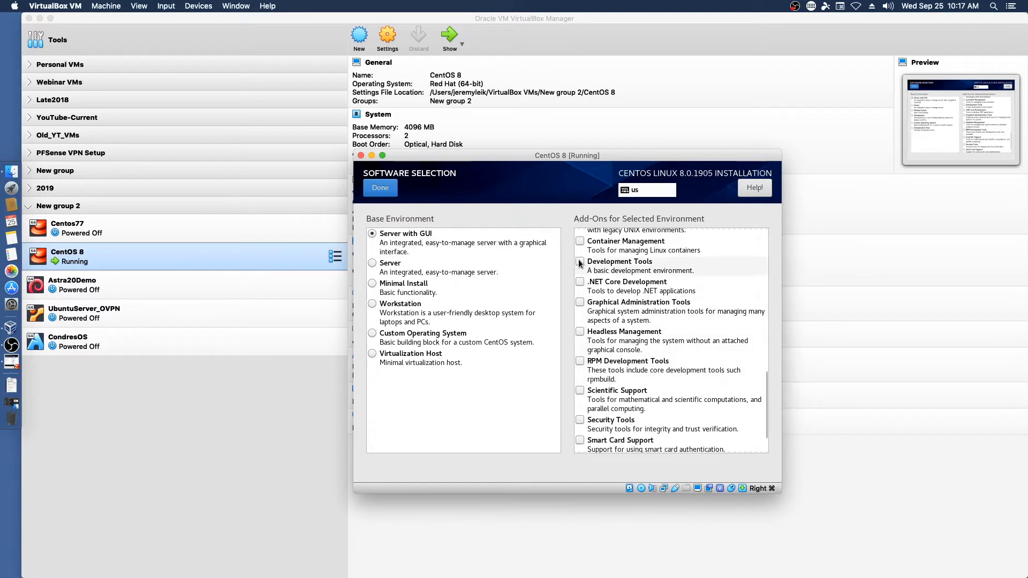
left_click(580, 262)
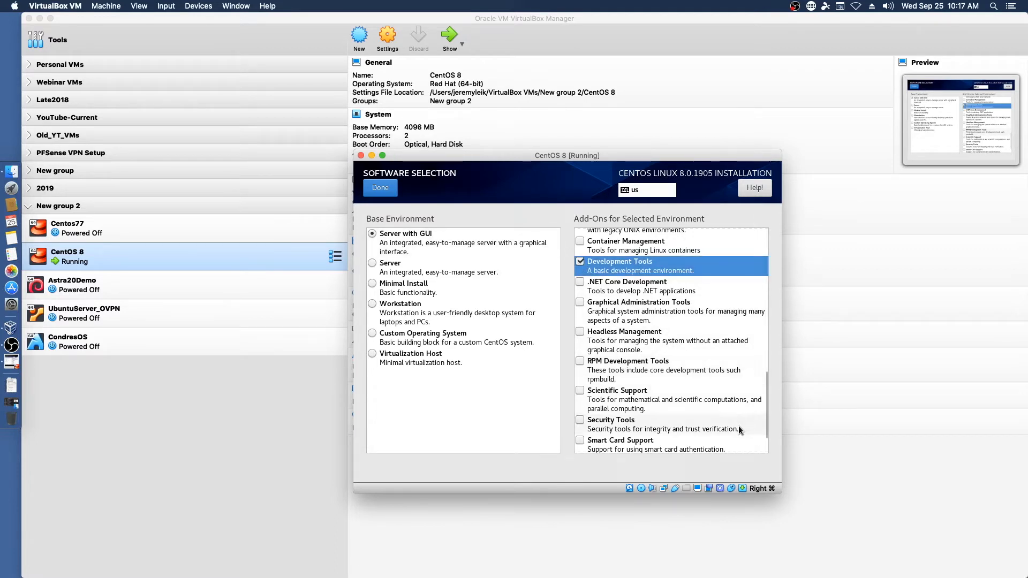
scroll("down", 3)
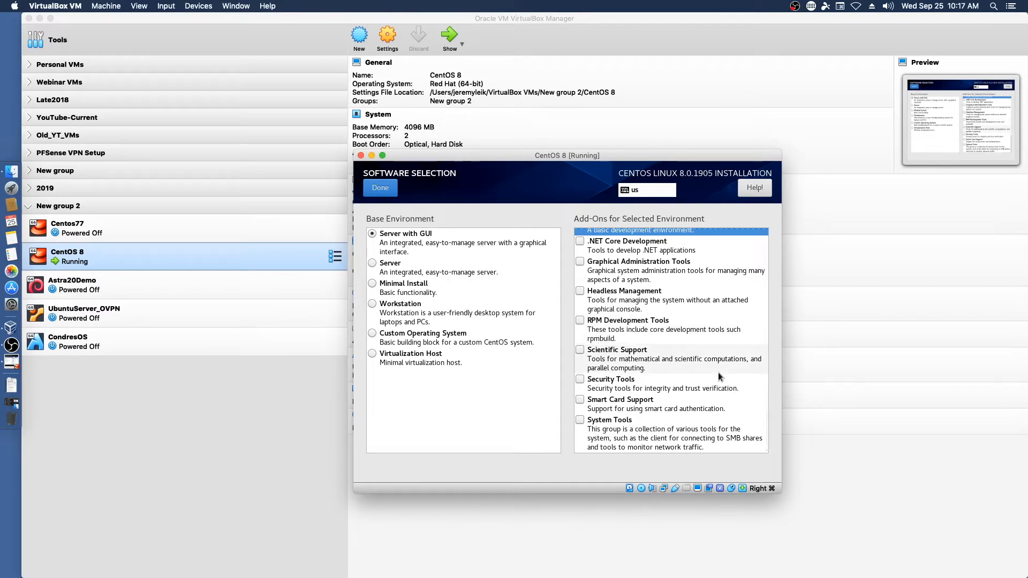
scroll("down", 3)
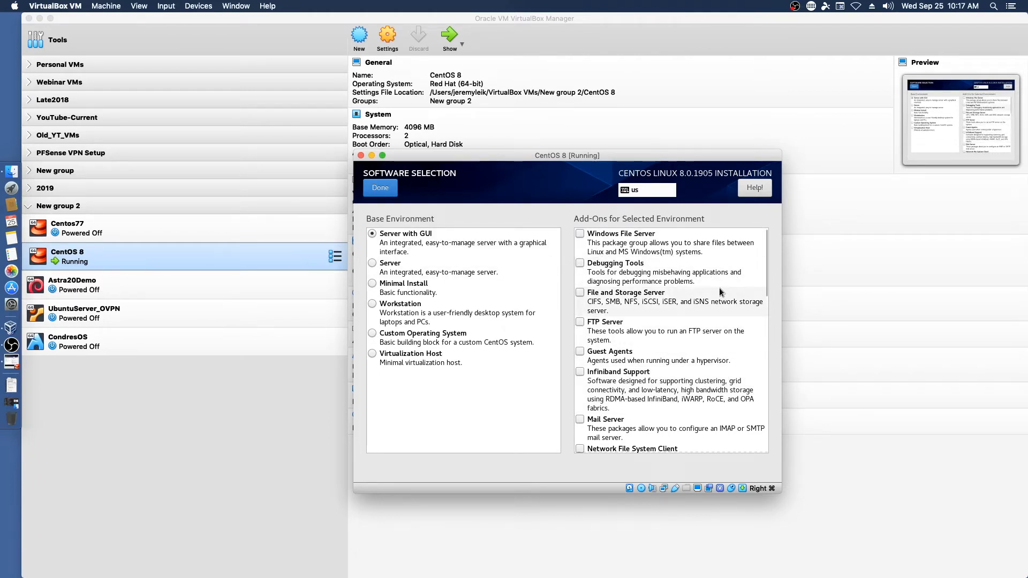
scroll("down", 3)
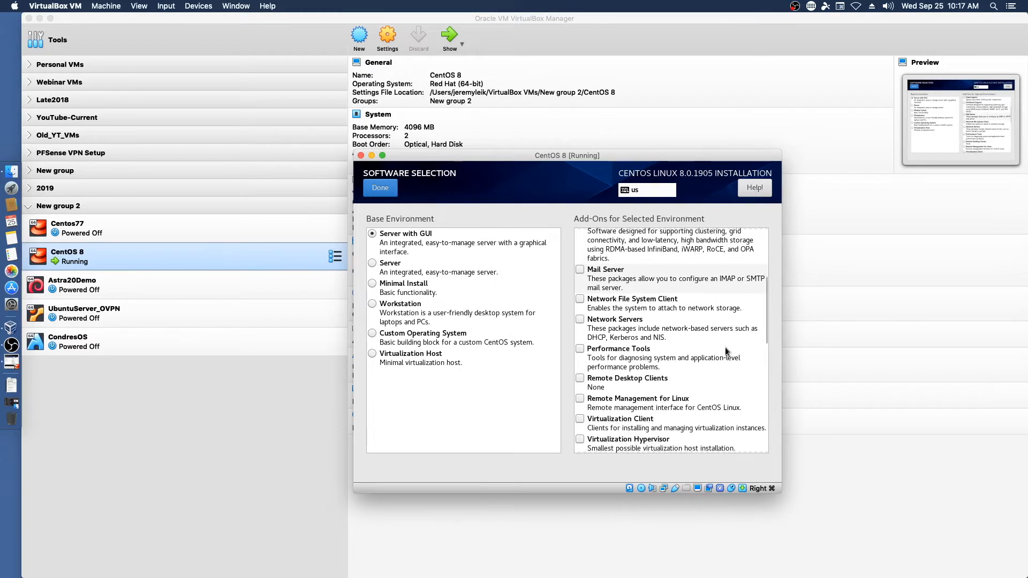
scroll("down", 3)
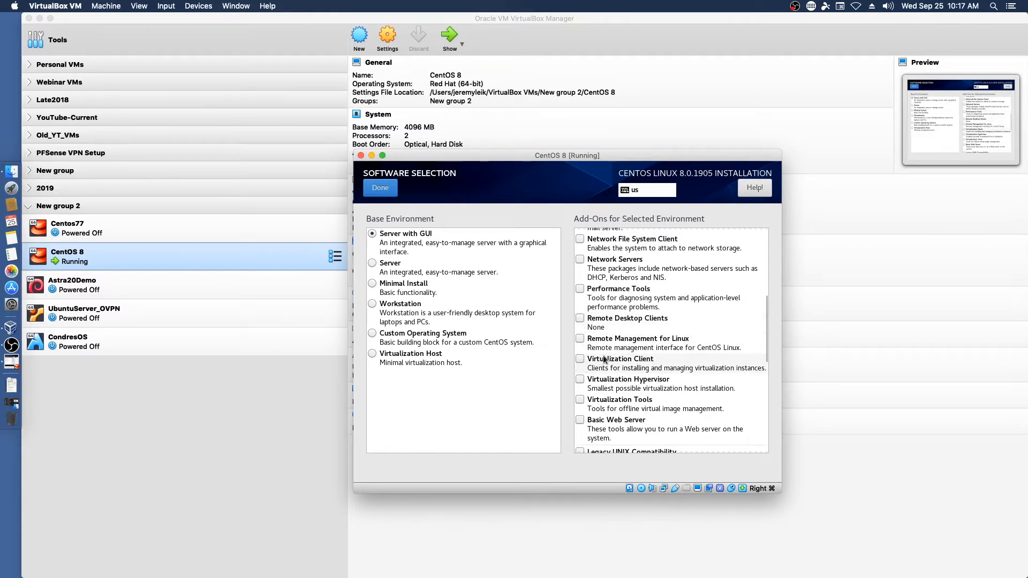
mouse_move(675, 357)
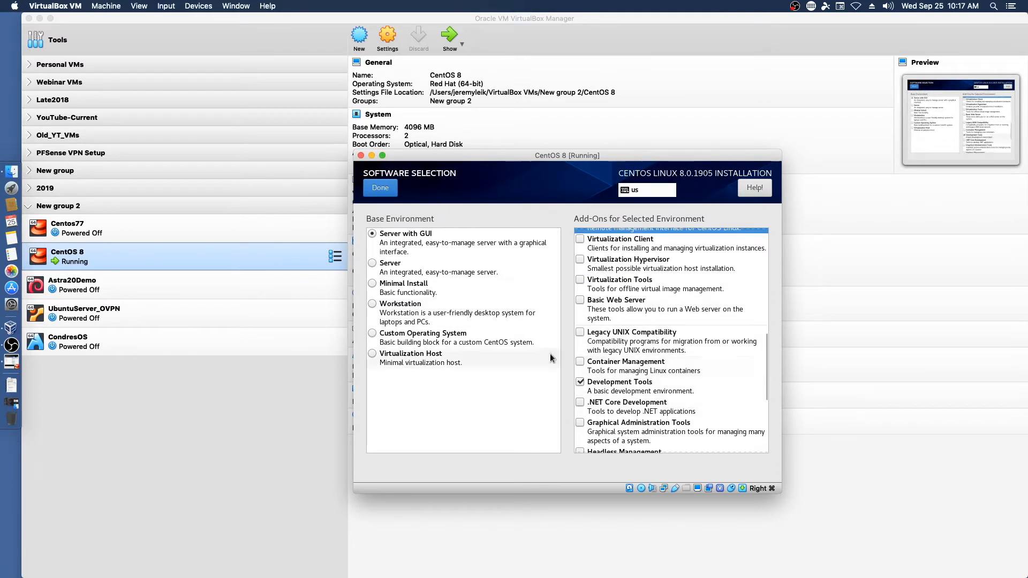
Add Headless Management, Security Tools and System Tools, then finish the software add-on choices.
scroll("down", 3)
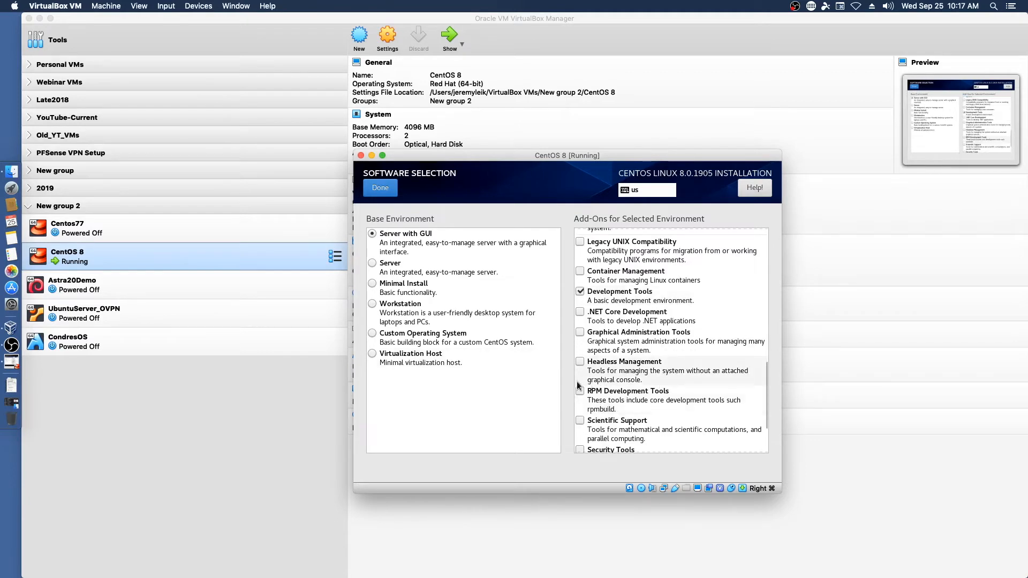
mouse_move(670, 388)
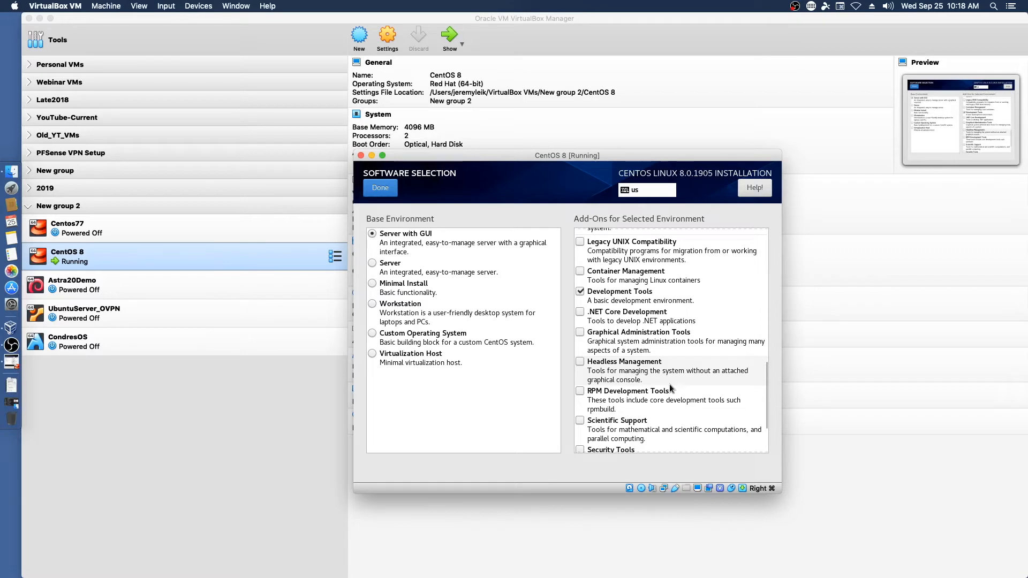
left_click(580, 362)
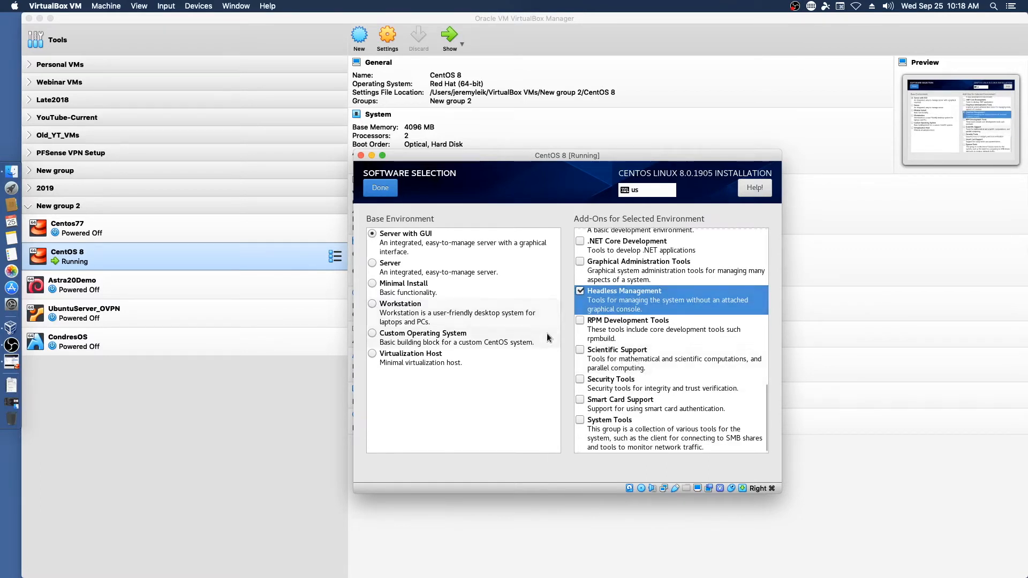
left_click(580, 380)
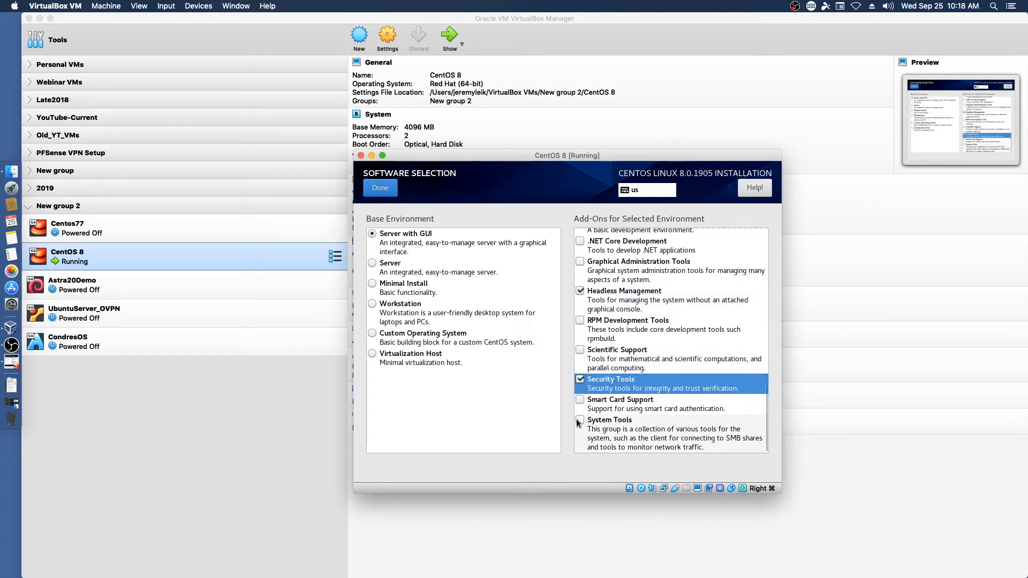
left_click(580, 421)
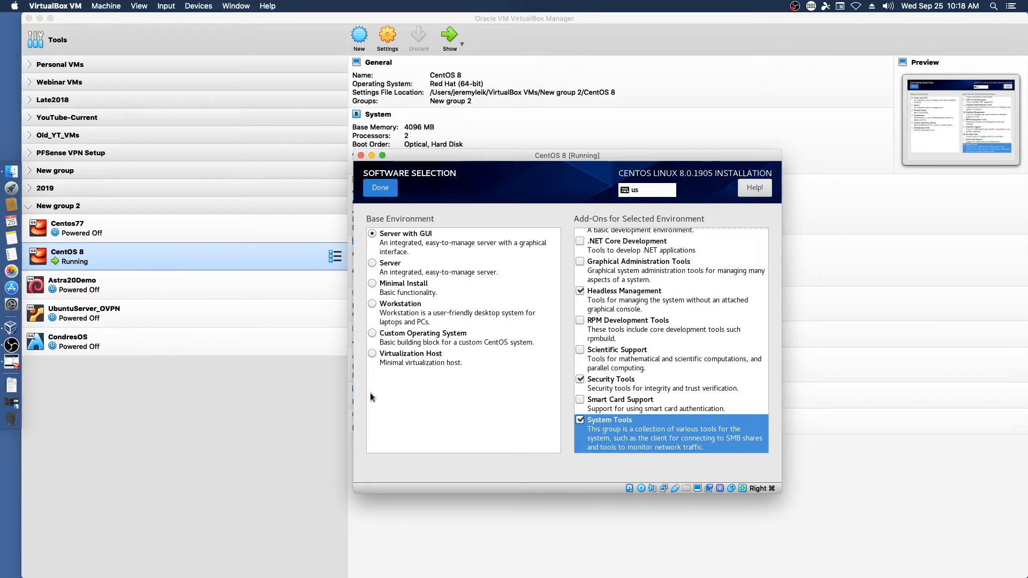
left_click(379, 188)
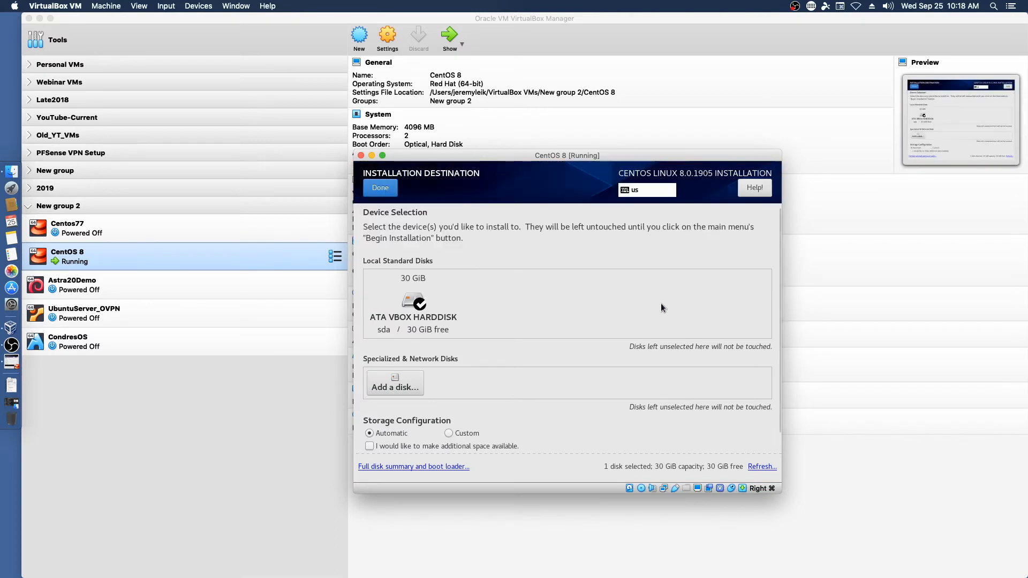
Choose the 30 GiB ATA VBOX HARDDISK as install target with automatic partitioning and confirm.
scroll("down", 3)
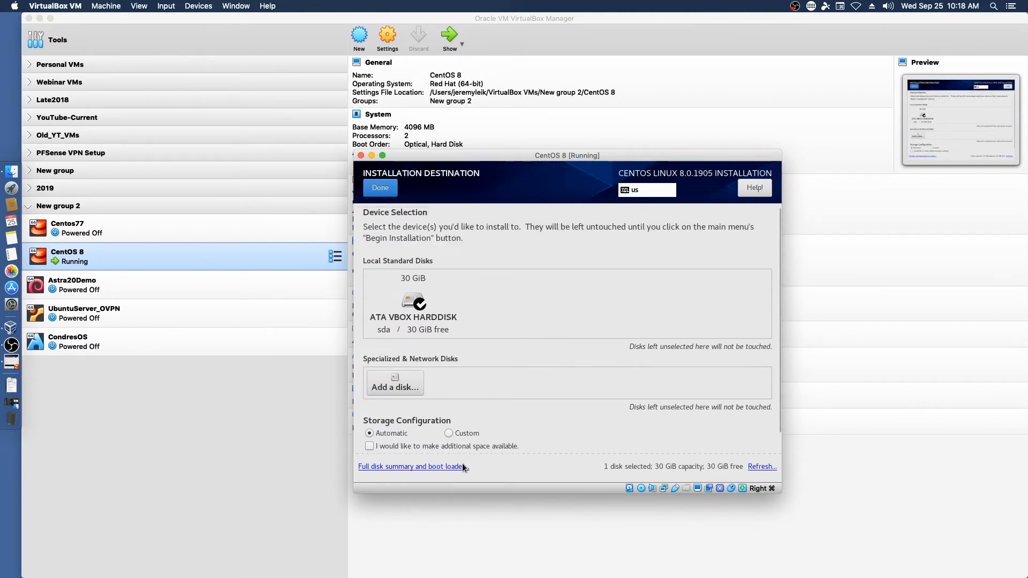
mouse_move(627, 336)
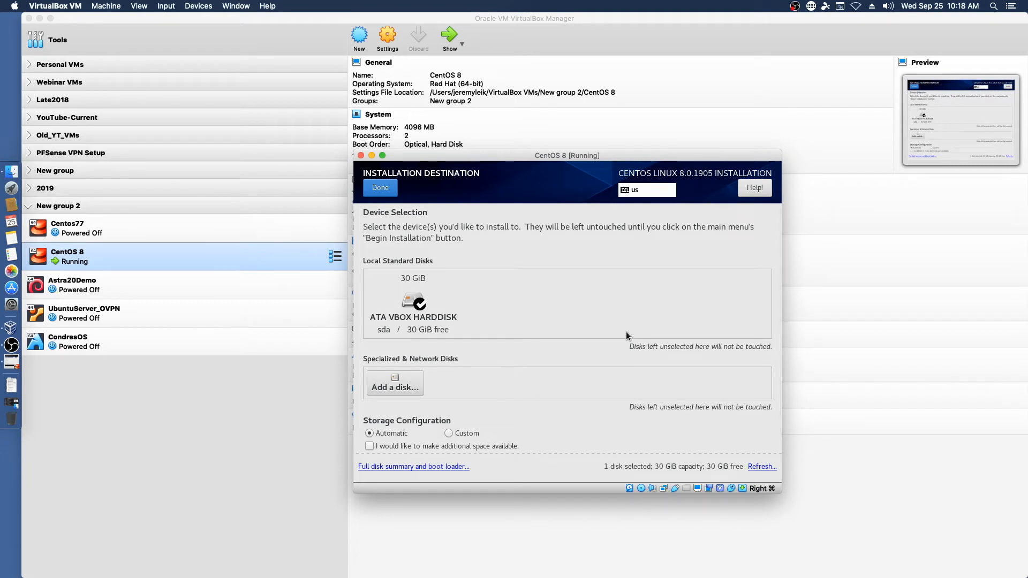
mouse_move(611, 341)
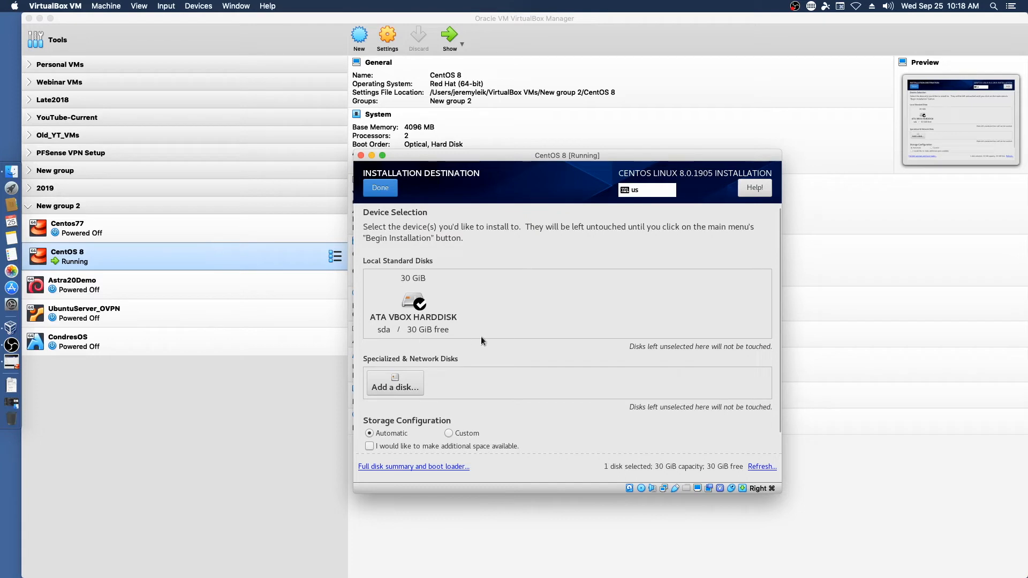
left_click(413, 302)
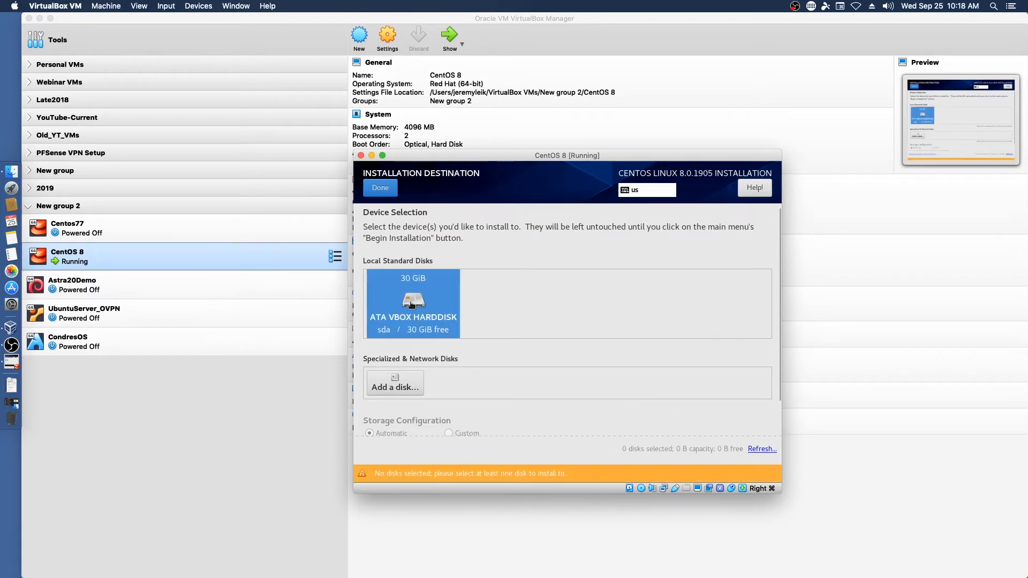
mouse_move(630, 362)
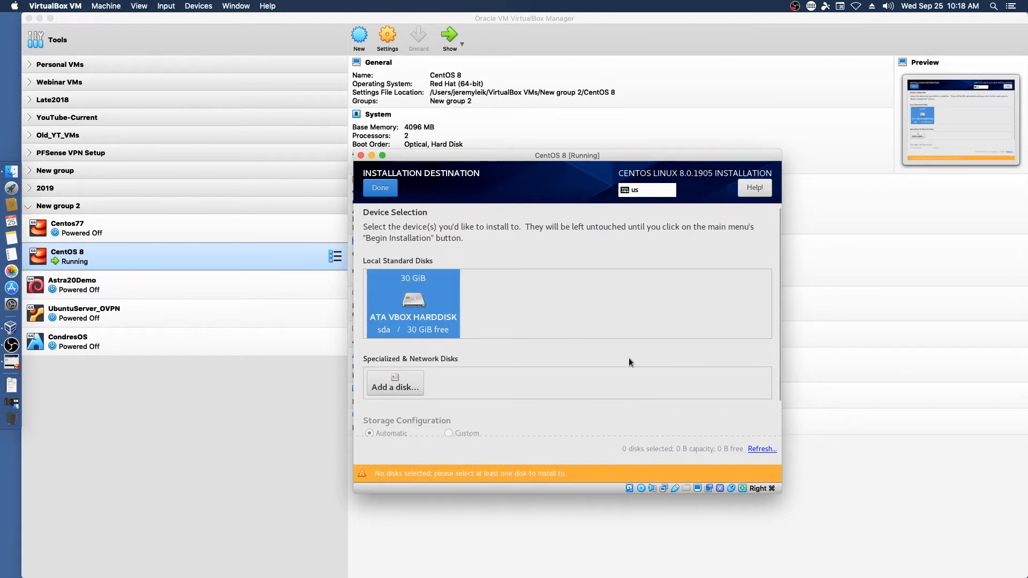
left_click(413, 303)
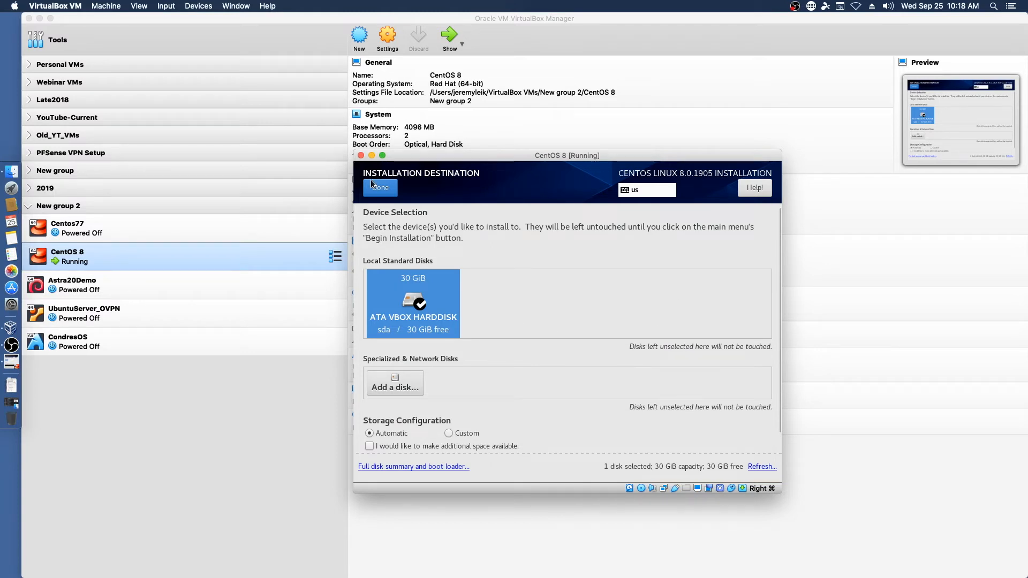
left_click(379, 188)
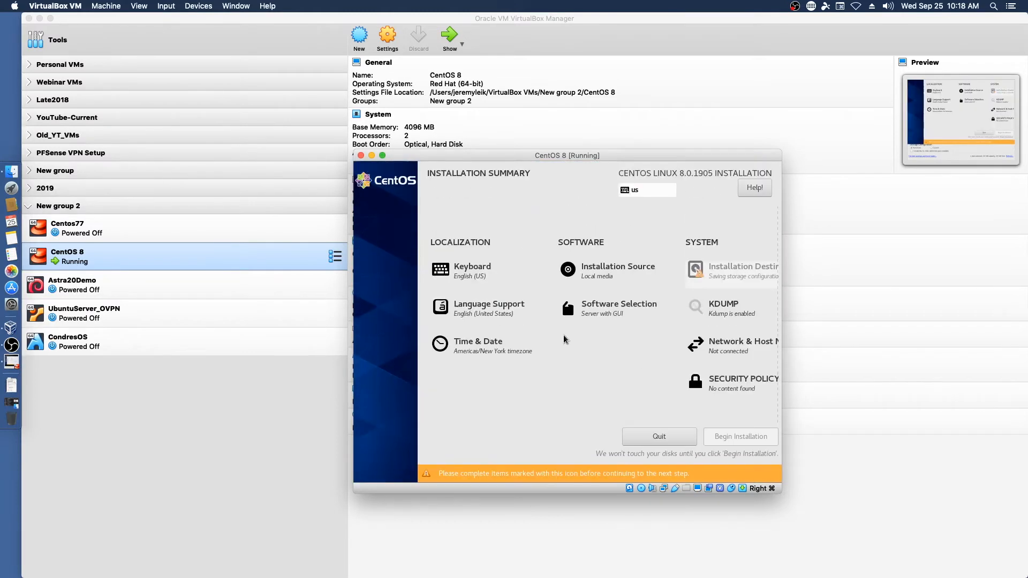
mouse_move(665, 345)
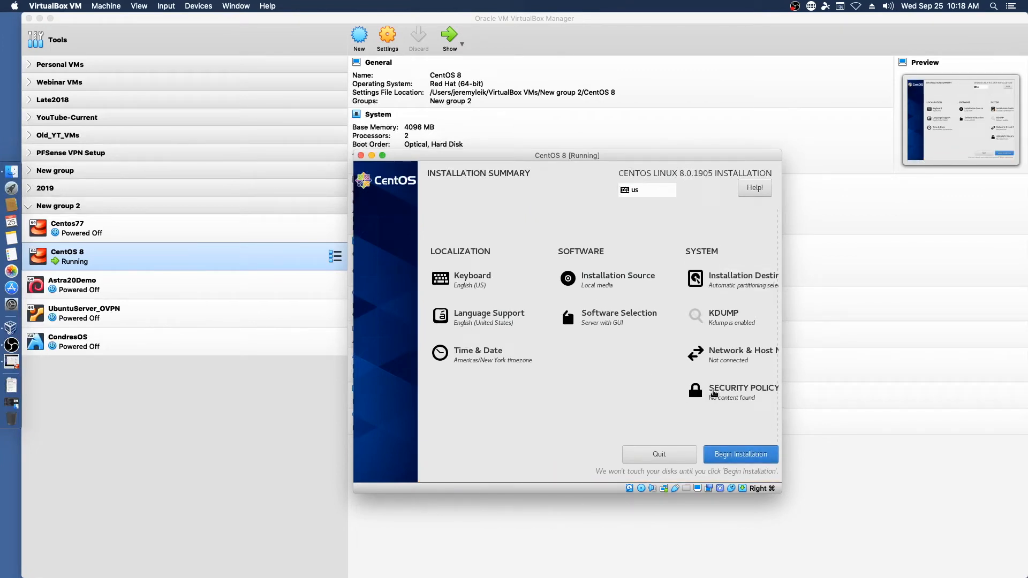
In Network & Host Name, replace the host name with centos8.local and apply it.
left_click(733, 355)
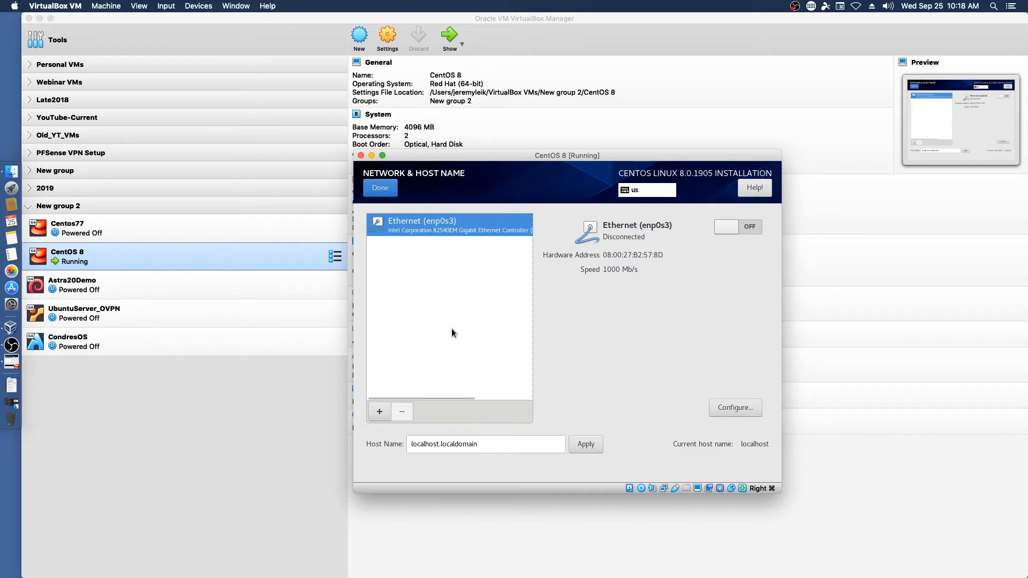
left_click(499, 444)
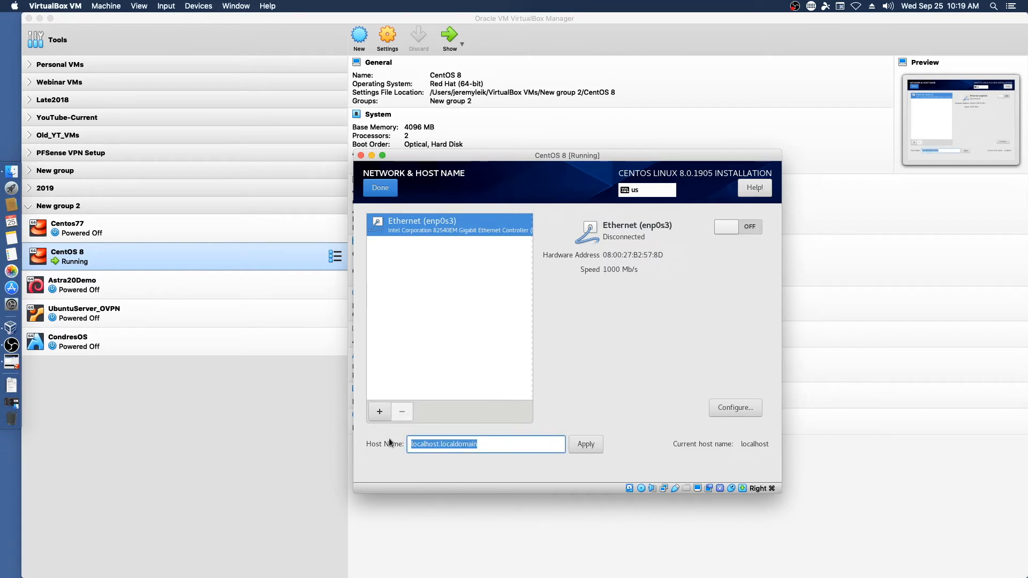
type("centos8")
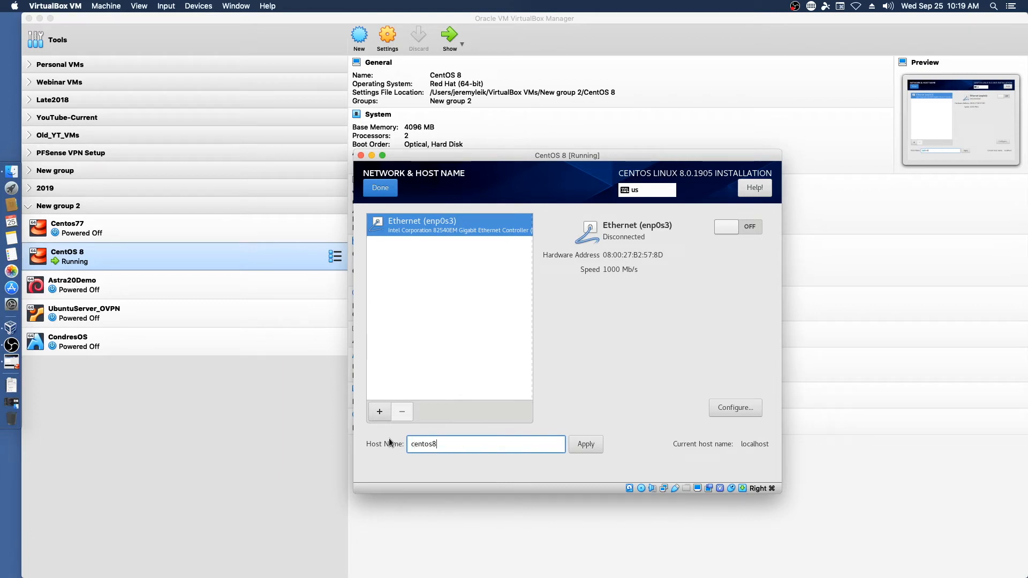
type(".local")
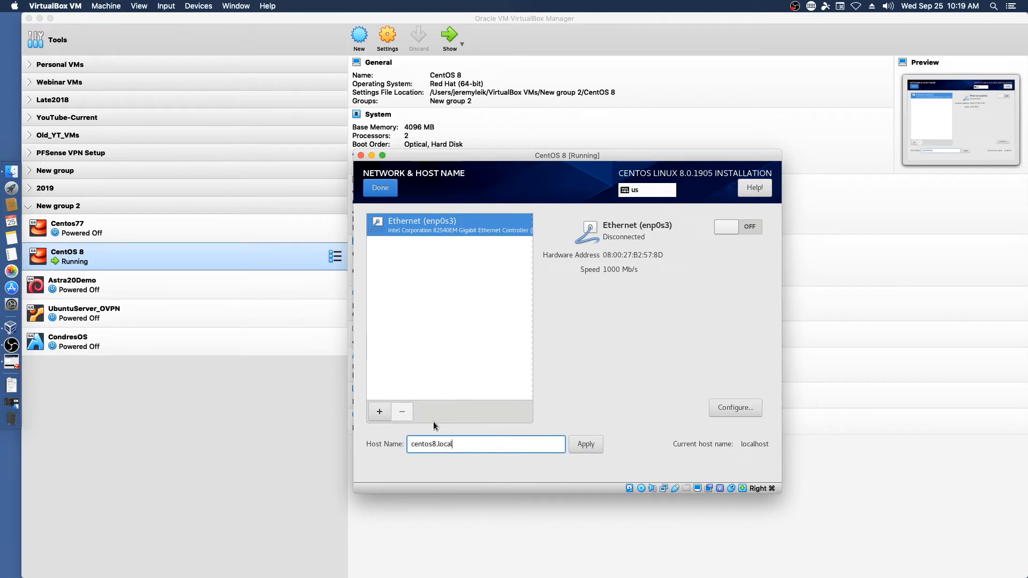
left_click(584, 444)
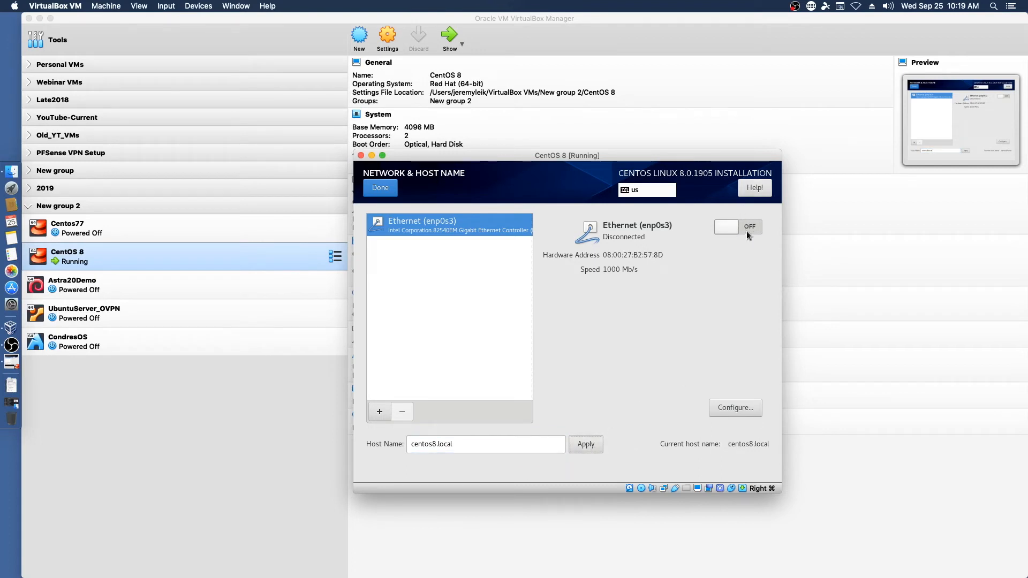
Switch the Ethernet adapter on and return to the Installation Summary.
left_click(738, 226)
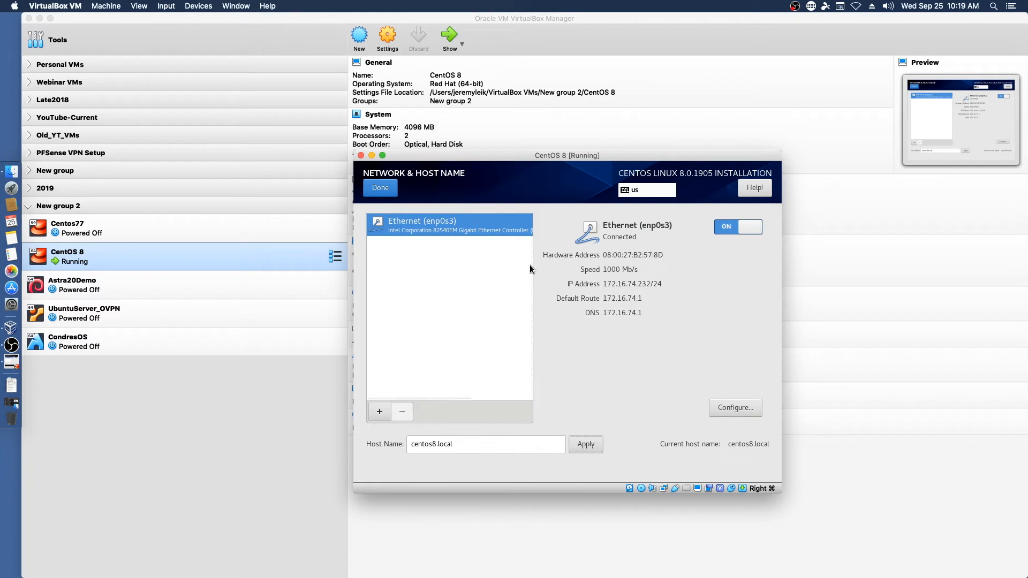
mouse_move(671, 375)
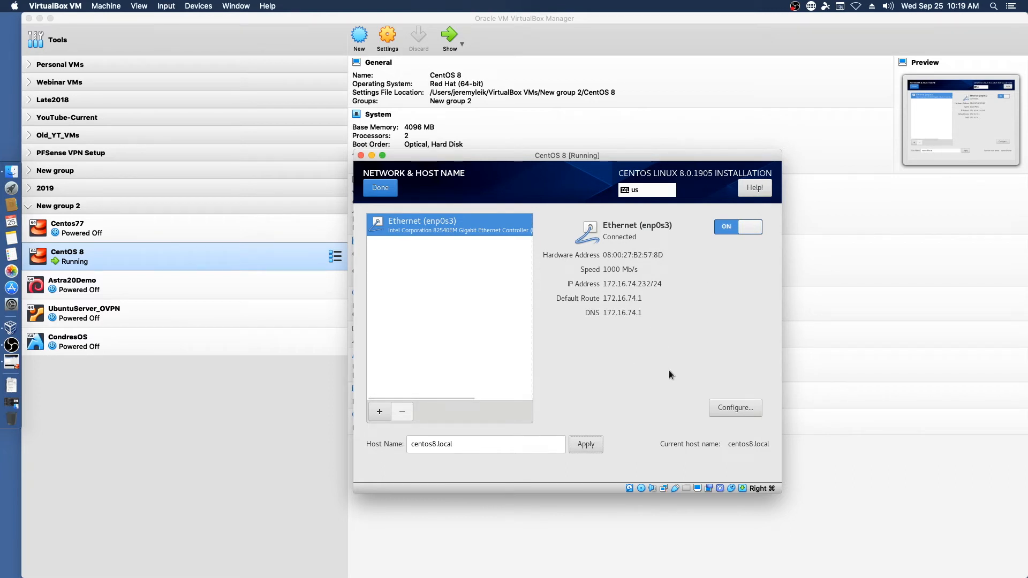
mouse_move(571, 335)
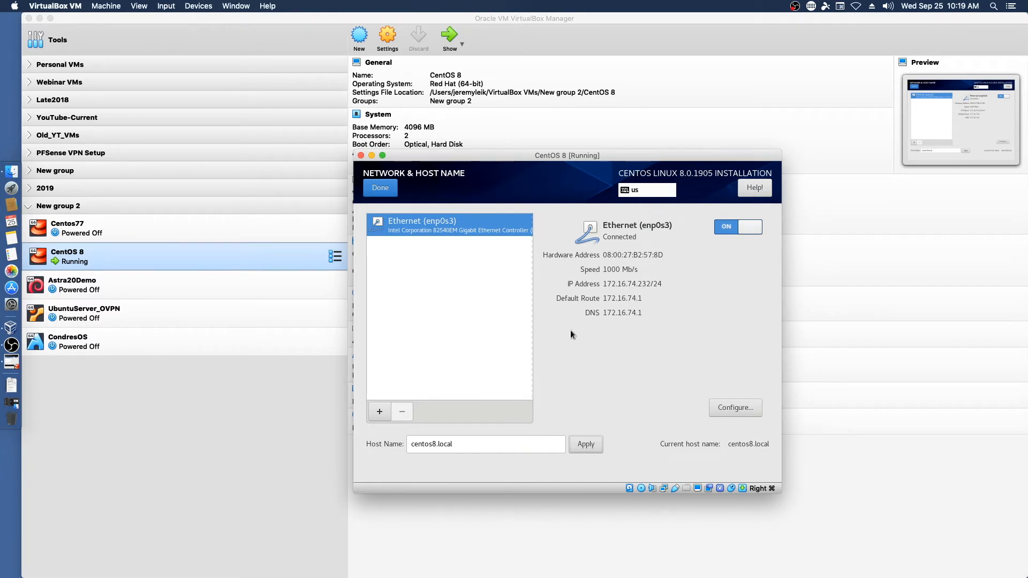
mouse_move(680, 330)
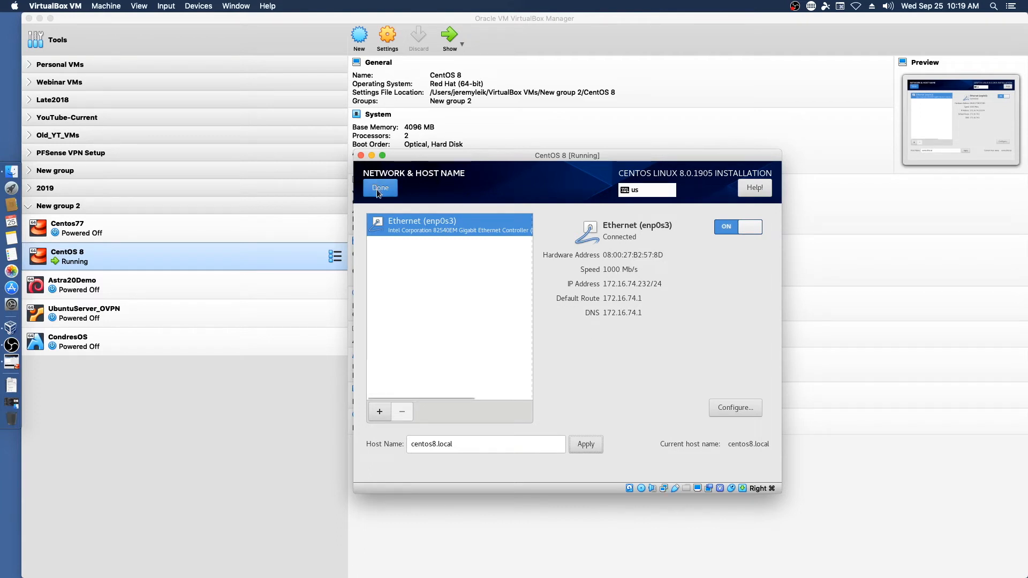
left_click(380, 188)
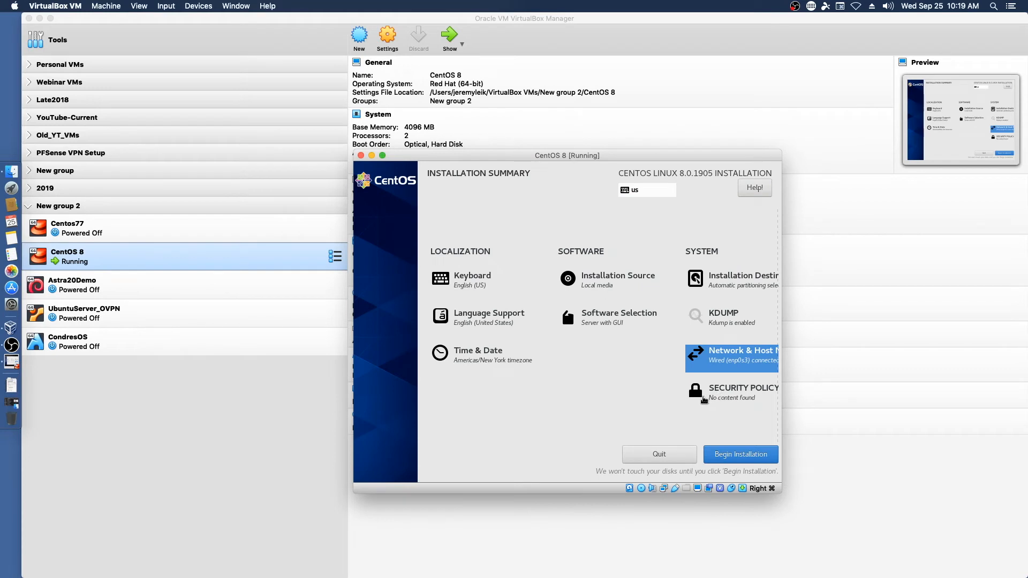
Leave Security Policy without content and begin the CentOS installation.
left_click(744, 392)
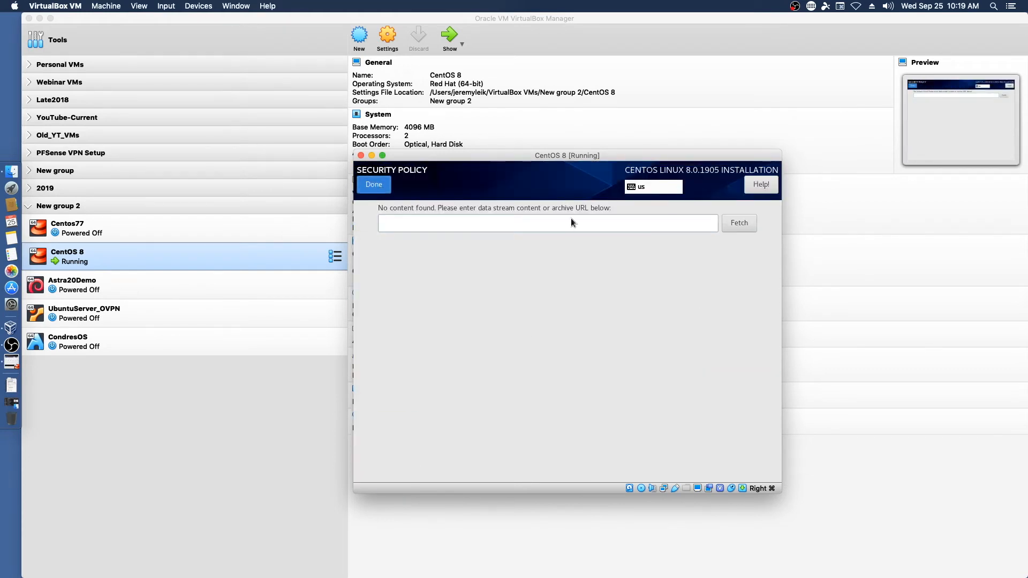
left_click(374, 185)
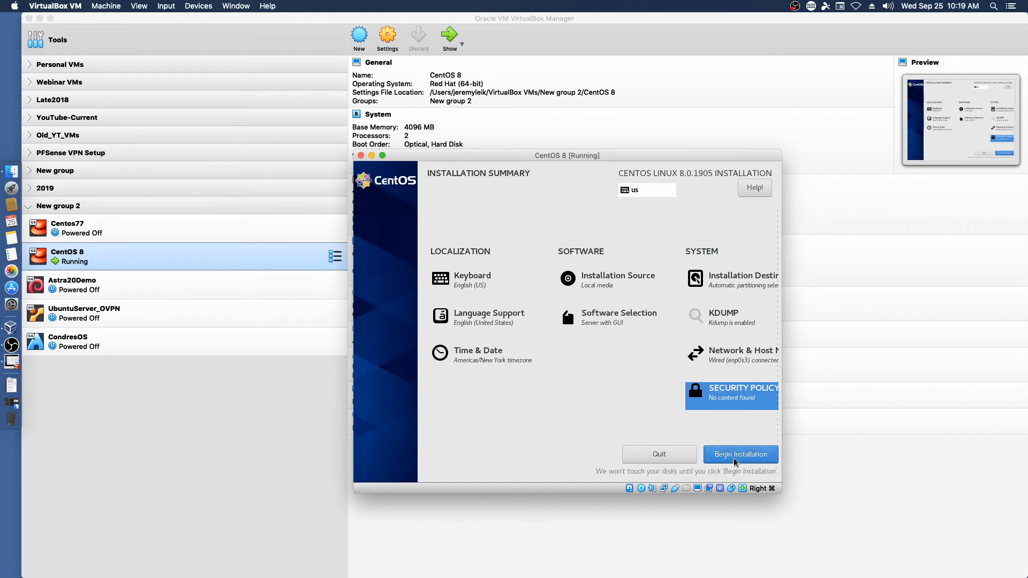
left_click(740, 454)
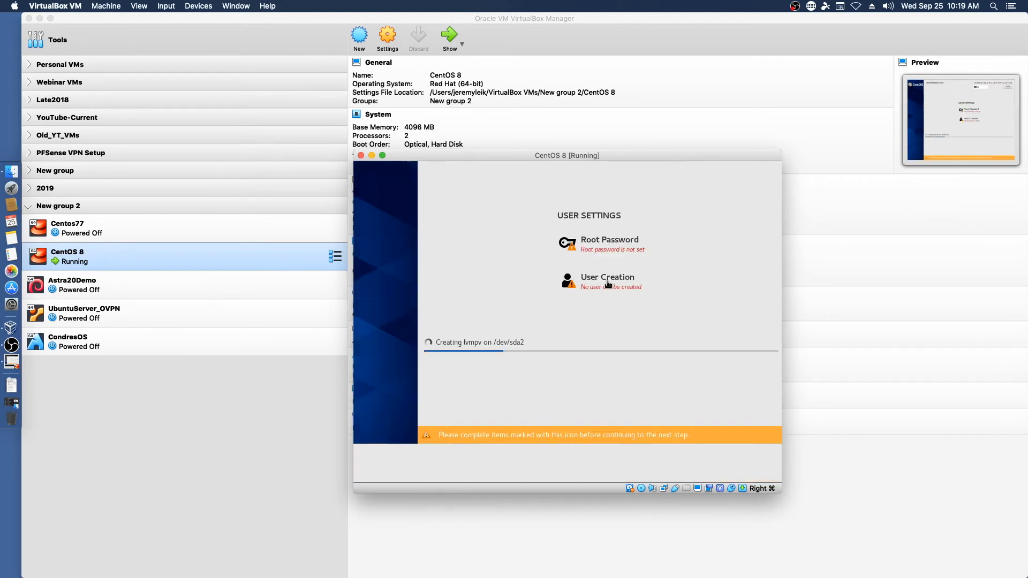
Enter and confirm a strong root password and save it.
left_click(609, 244)
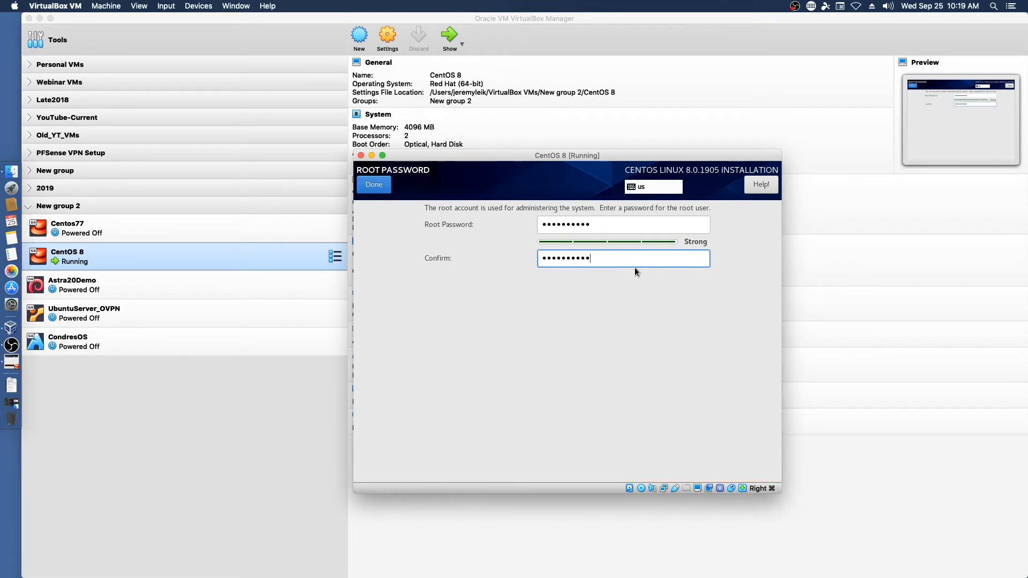
left_click(373, 184)
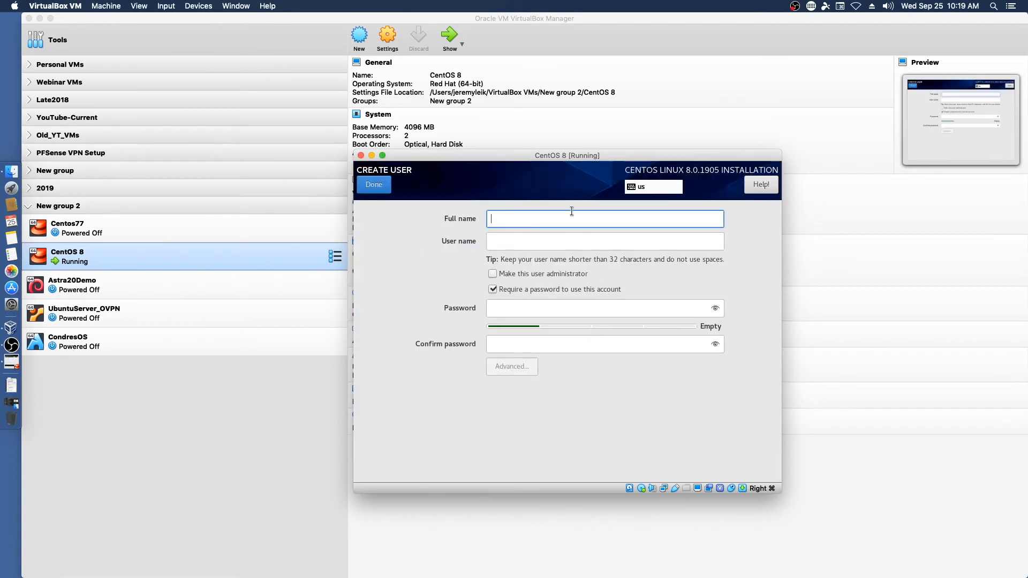
type("Jeremy Leik")
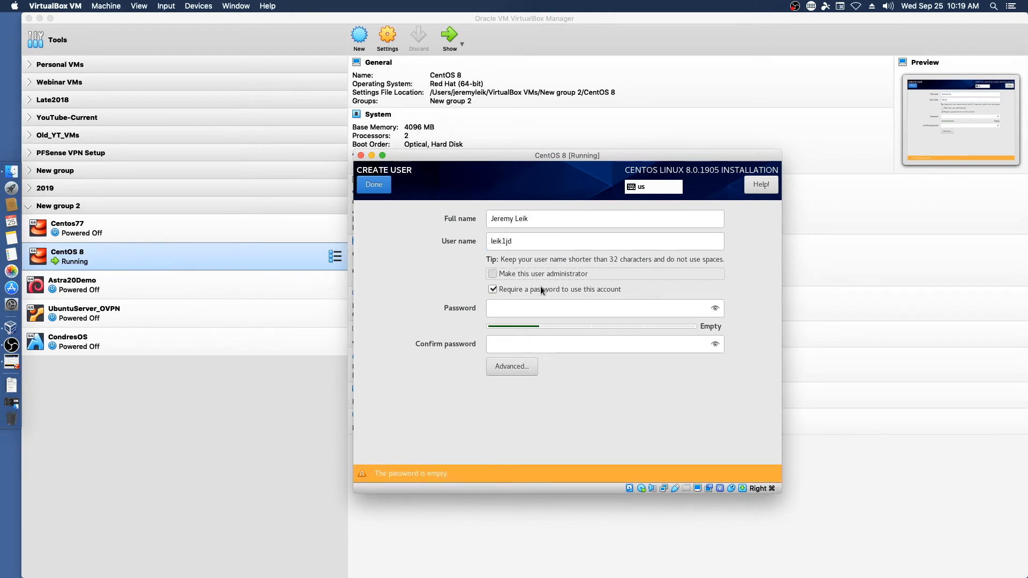
left_click(493, 274)
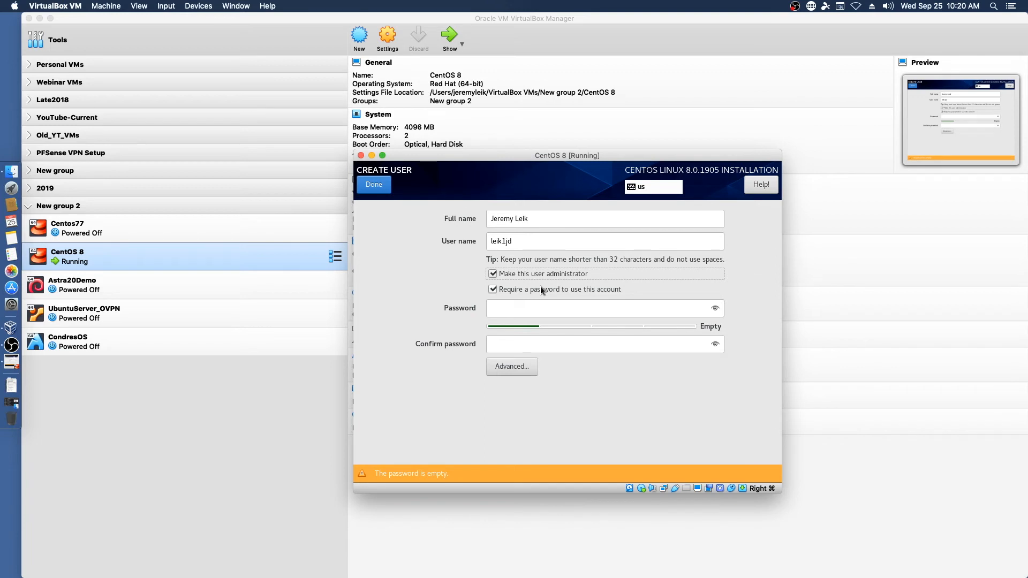
left_click(596, 308)
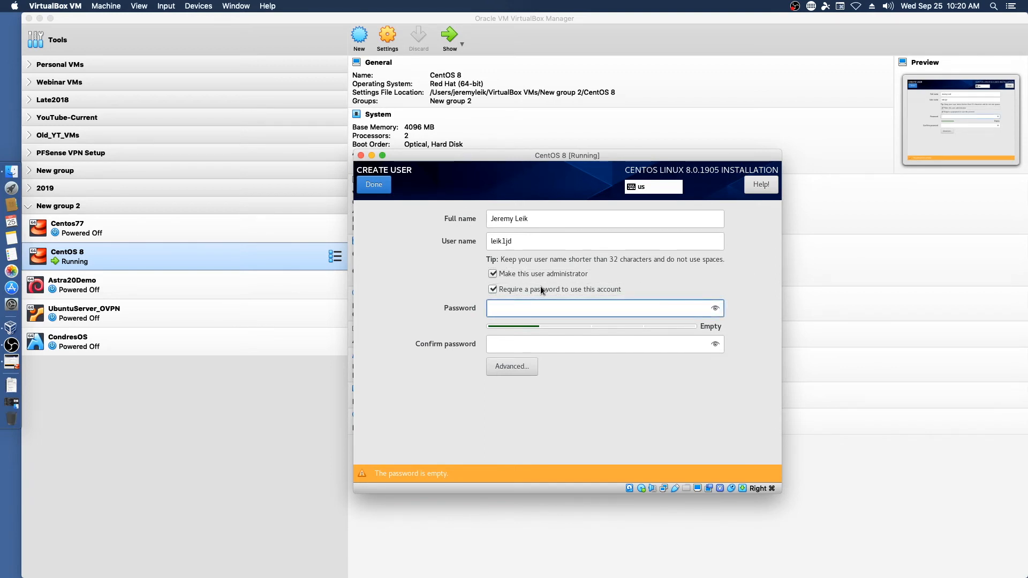
left_click(590, 309)
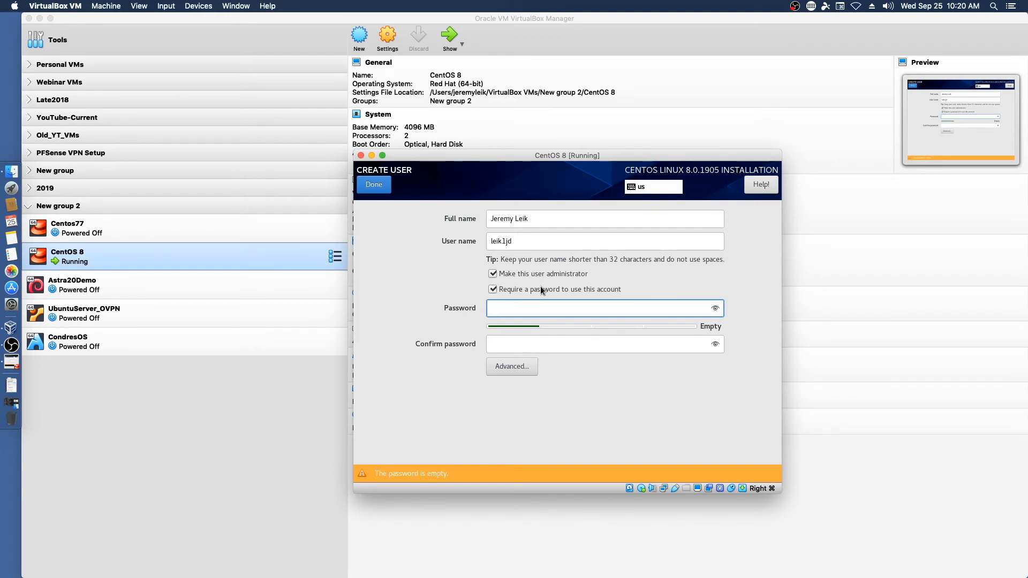
left_click(604, 309)
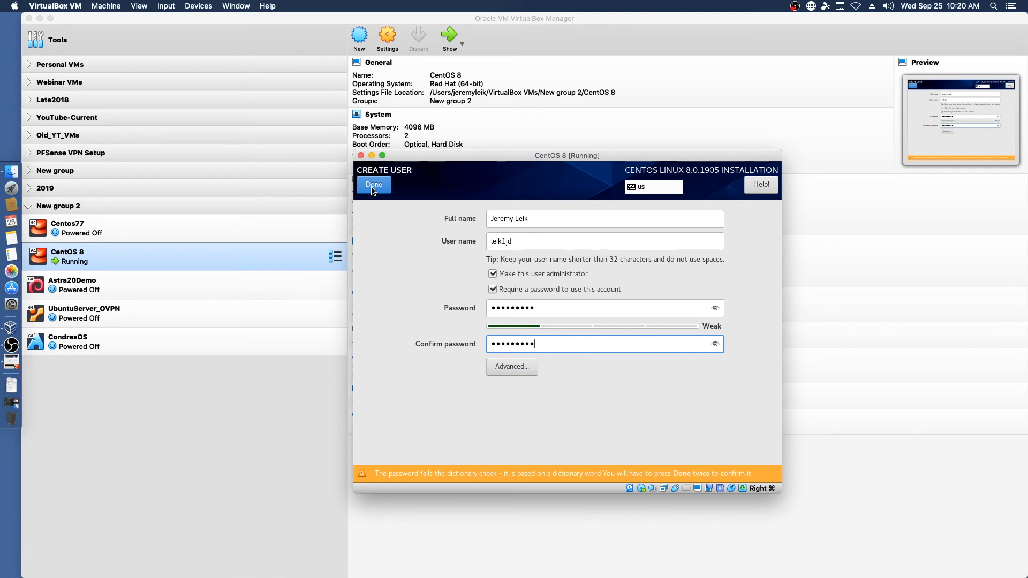
left_click(373, 184)
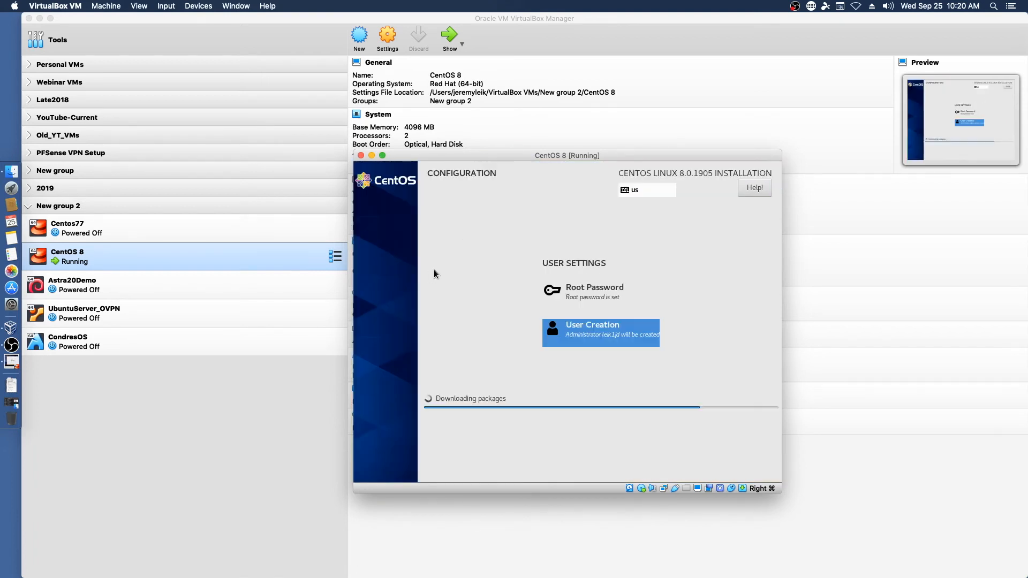
mouse_move(460, 261)
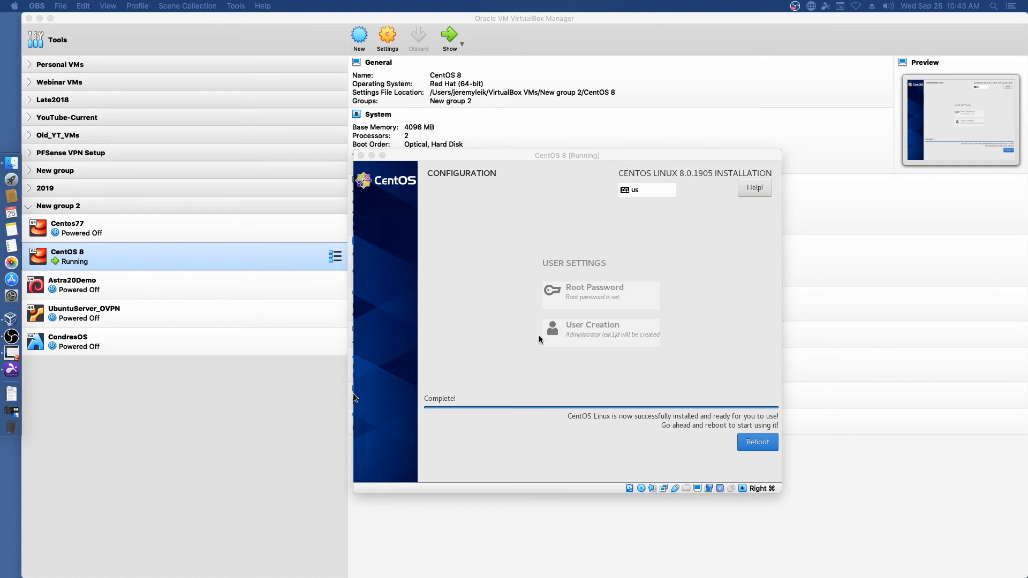
mouse_move(758, 442)
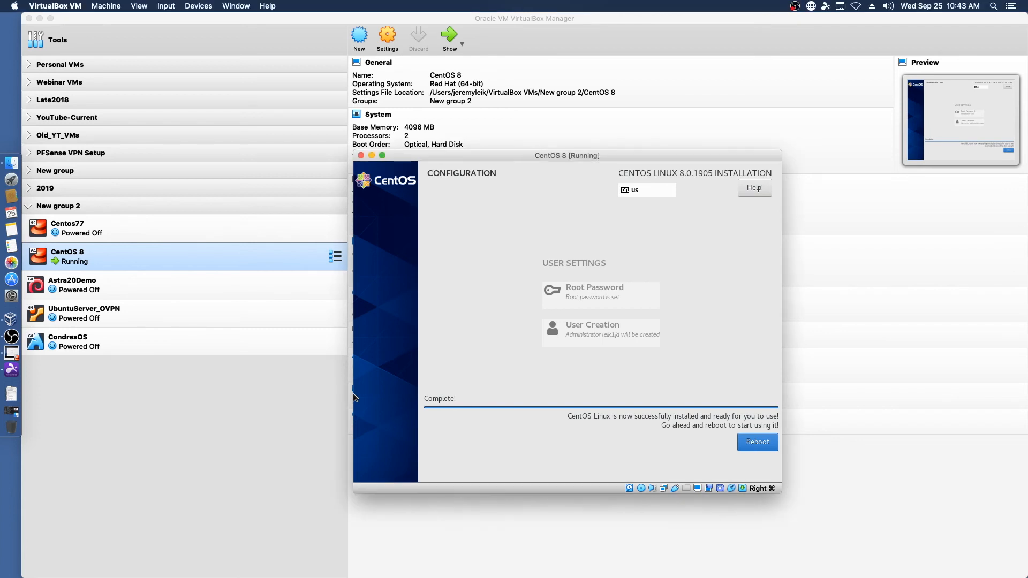
Reboot into the newly installed CentOS 8 system.
left_click(757, 441)
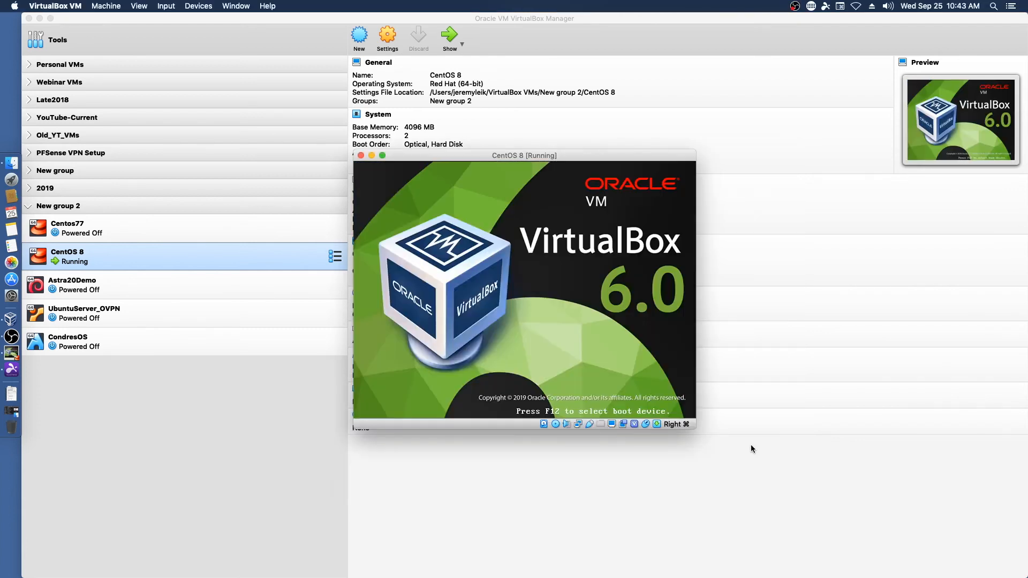